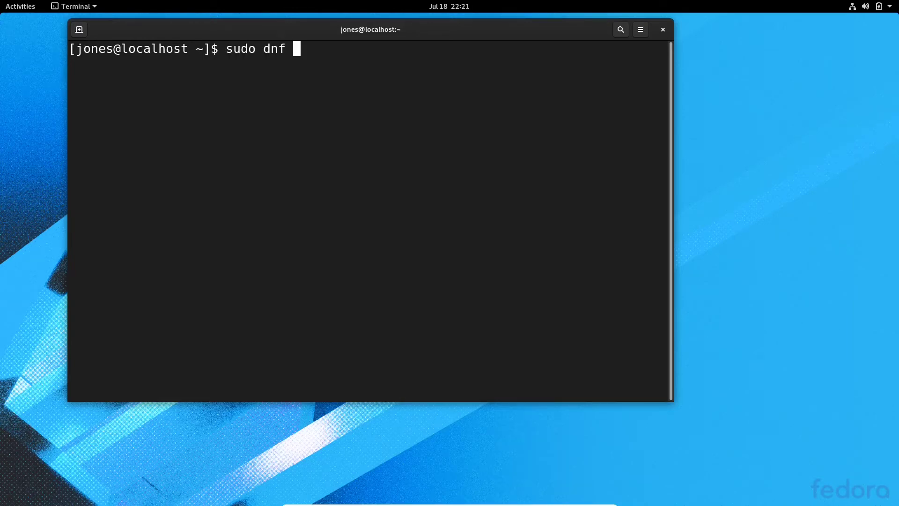
Type the dnf groupinstall command for "KDE Plasma Workspaces" at the prompt
{"action": "type", "text": "group"}
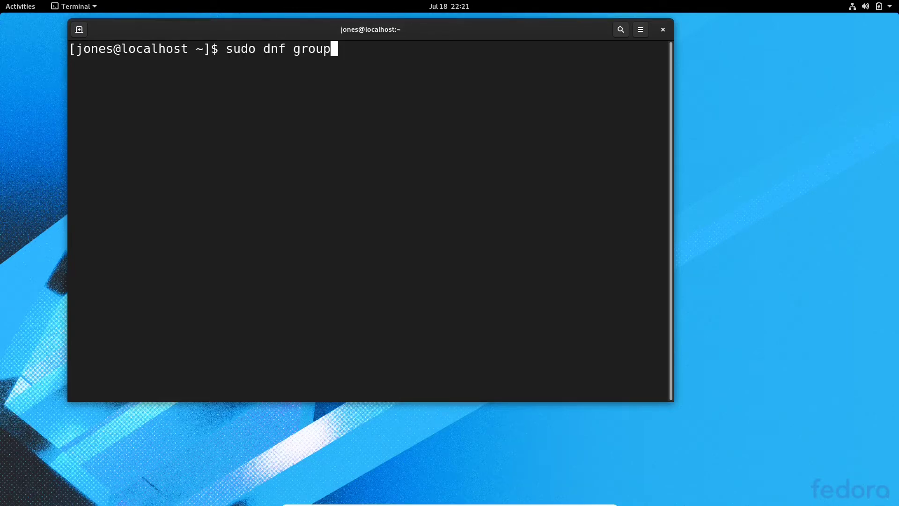
{"action": "type", "text": "install"}
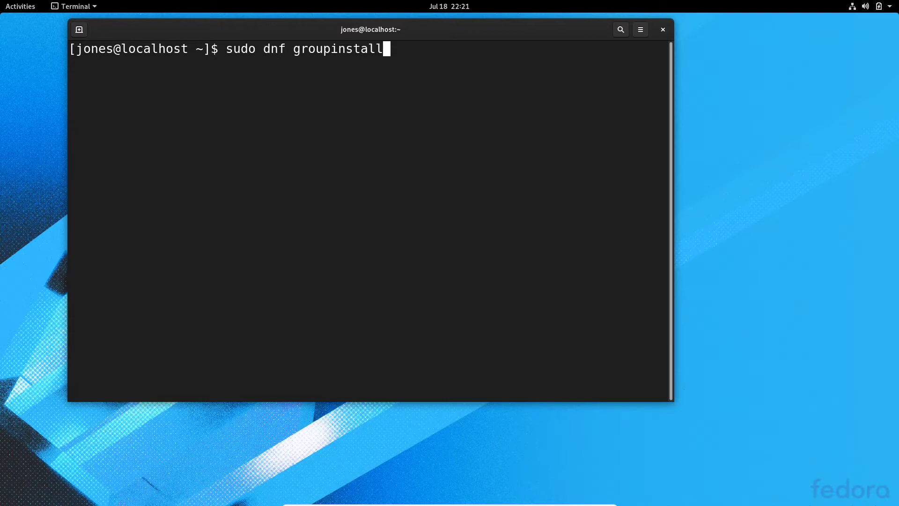
{"action": "type", "text": "\"\""}
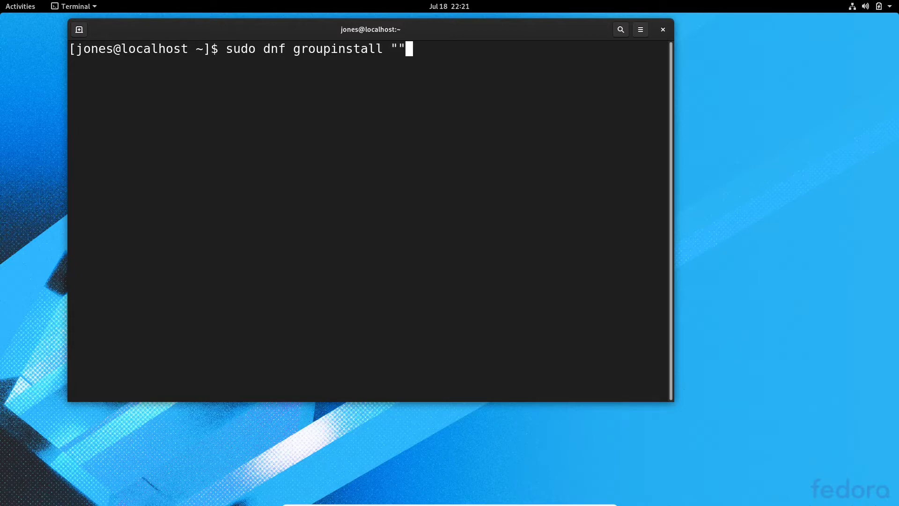
{"action": "type", "text": "KDE"}
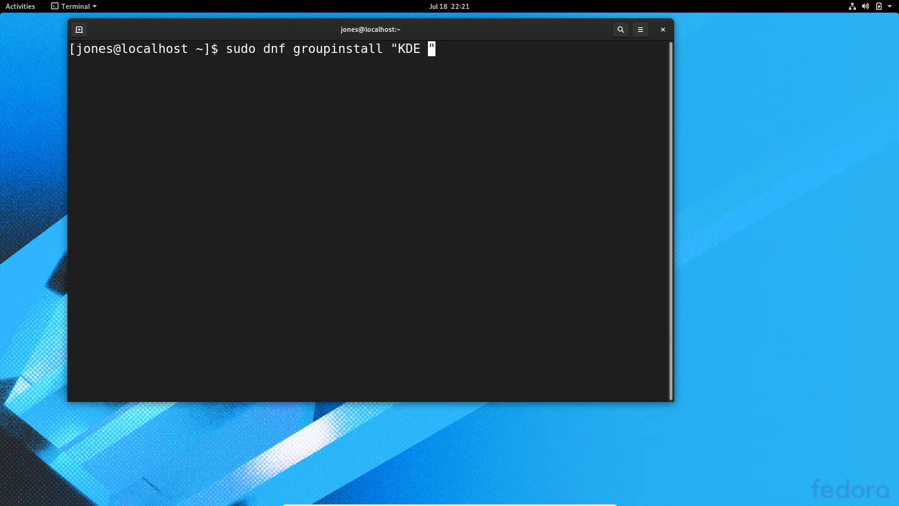
{"action": "type", "text": "Plasma"}
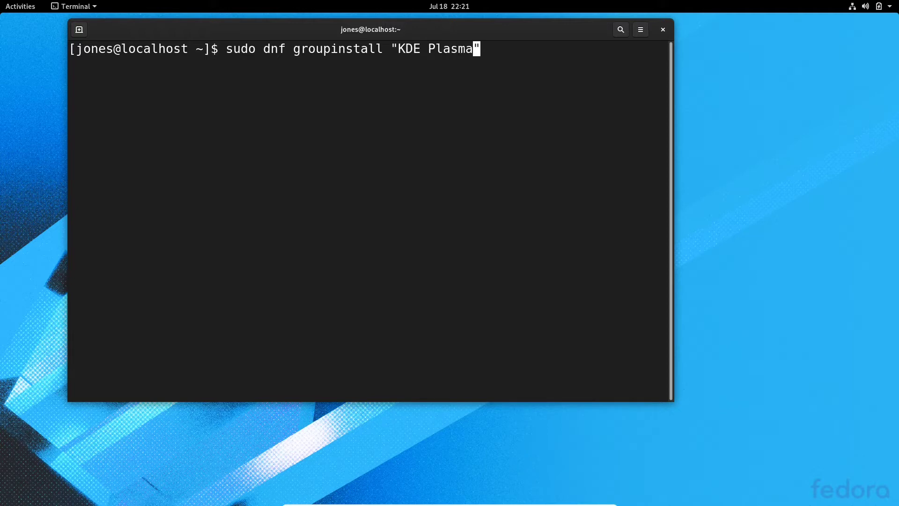
{"action": "type", "text": "Workspaces"}
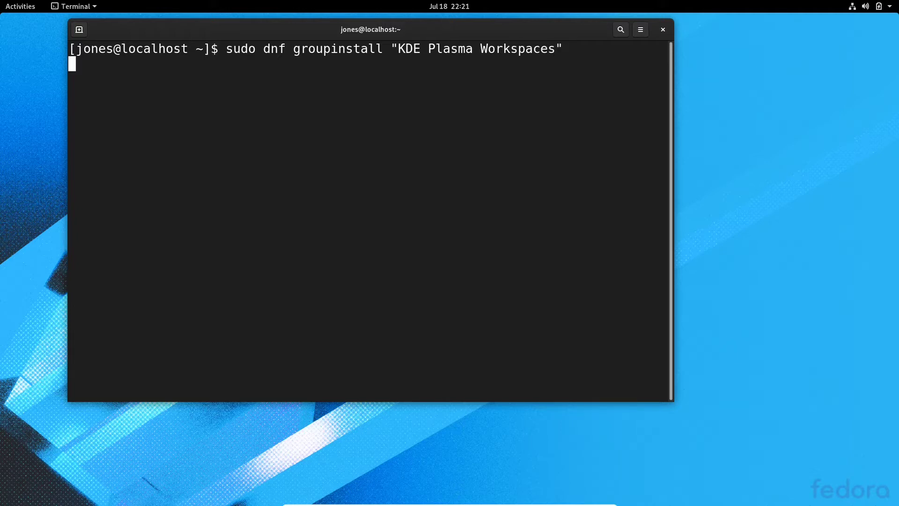
Run the group install and approve the 410-package transaction with y
{"action": "key", "text": "Return"}
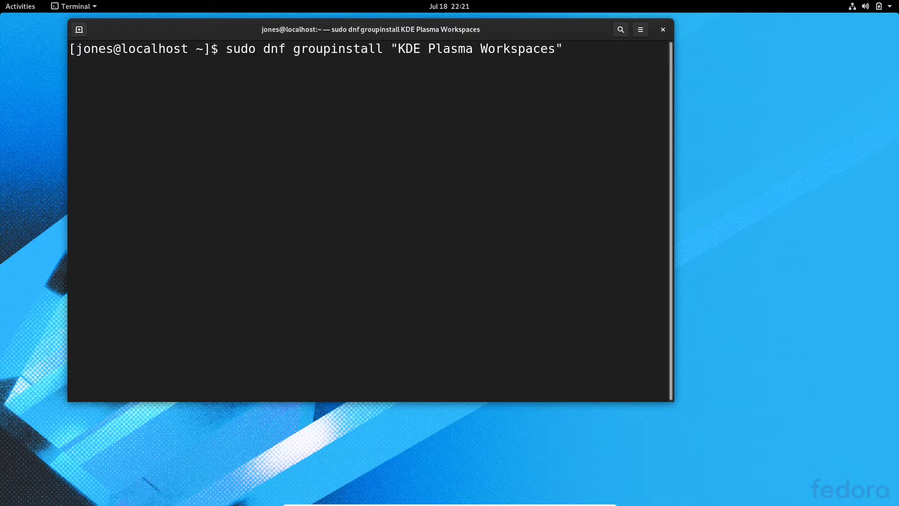
{"action": "key", "text": "Return"}
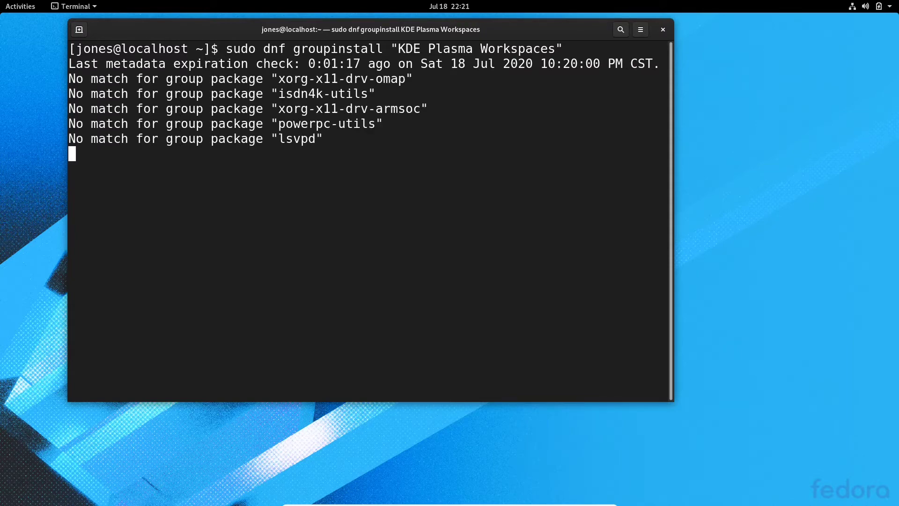
{"action": "type", "text": "y/N]: y"}
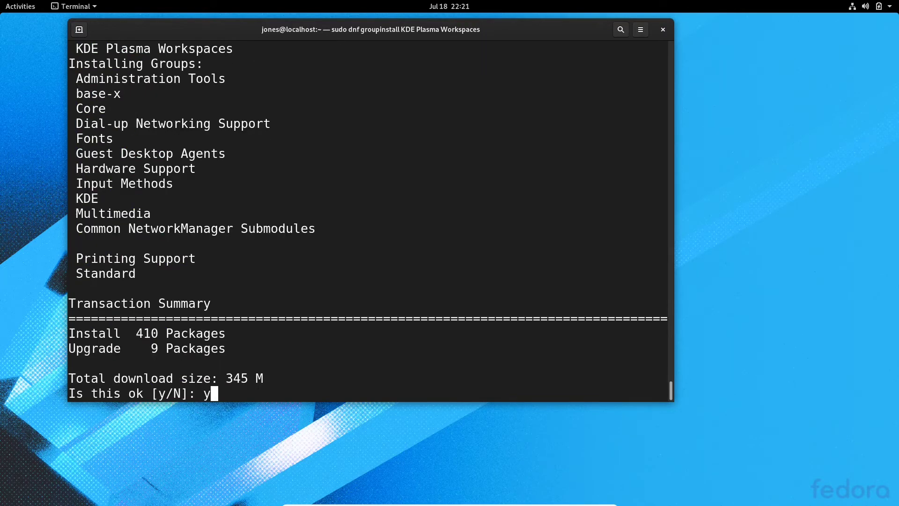
{"action": "key", "text": "Return"}
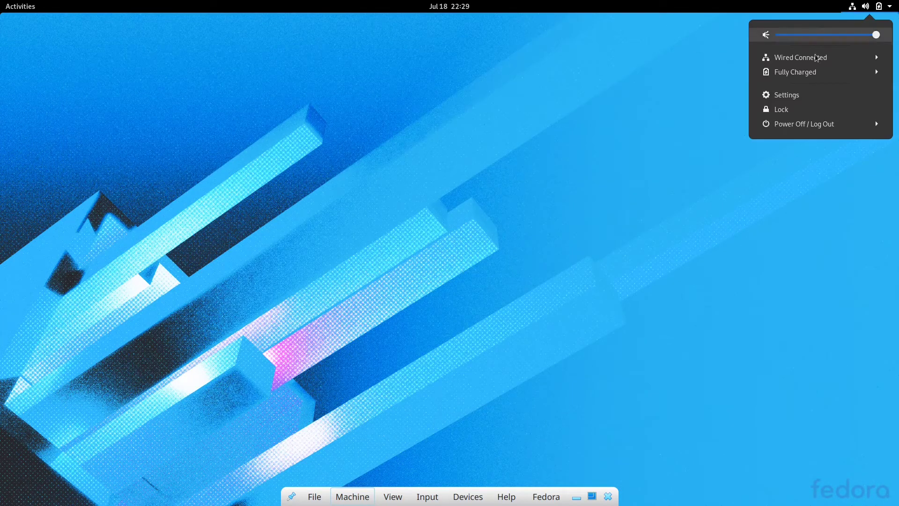
Log out of the GNOME session from the system menu
{"action": "left_click", "coordinate": [804, 123]}
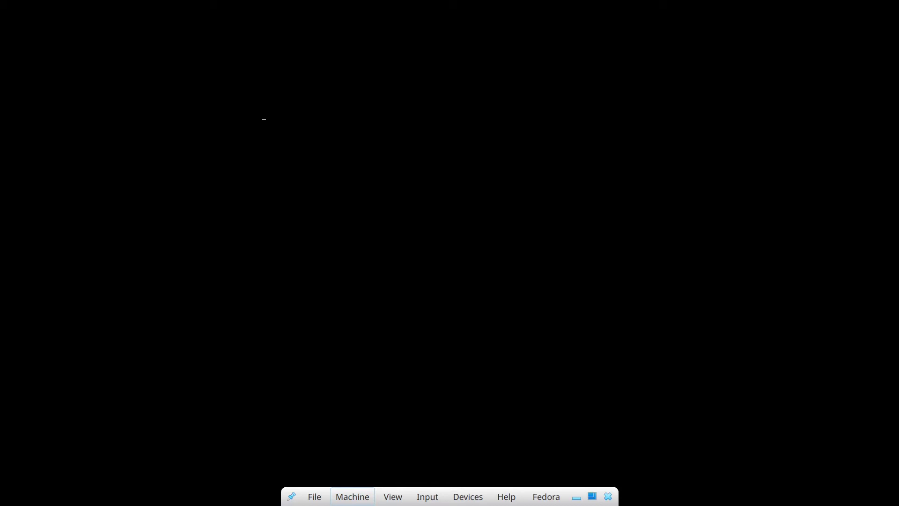
{"action": "mouse_move", "coordinate": [490, 289]}
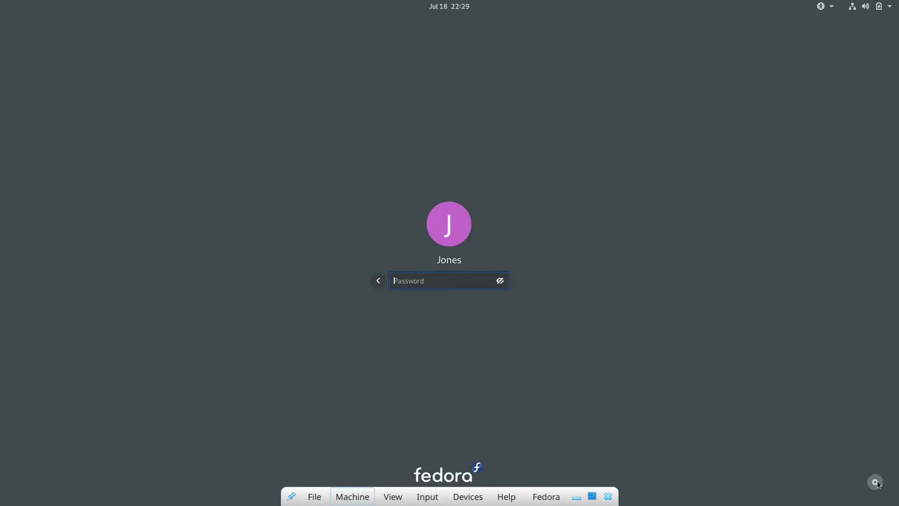
Choose the Plasma session at the login screen and sign in with the password
{"action": "left_click", "coordinate": [875, 482]}
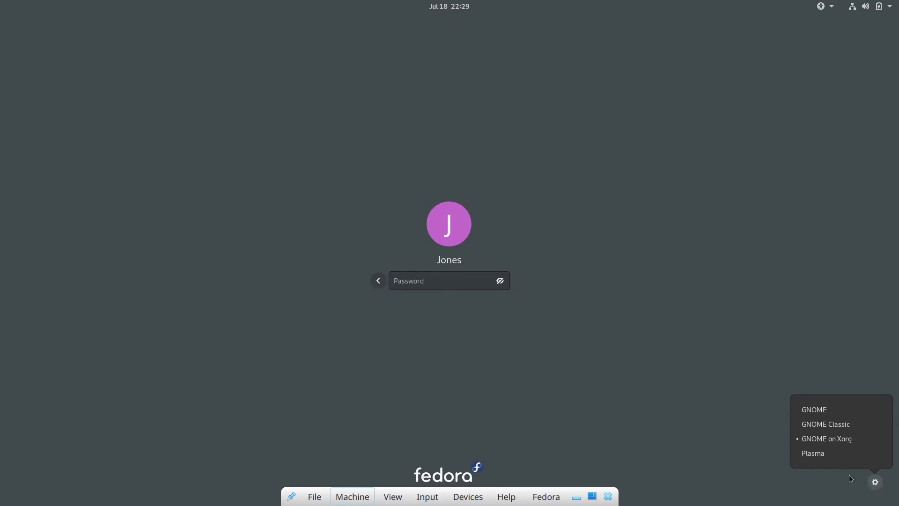
{"action": "left_click", "coordinate": [449, 280]}
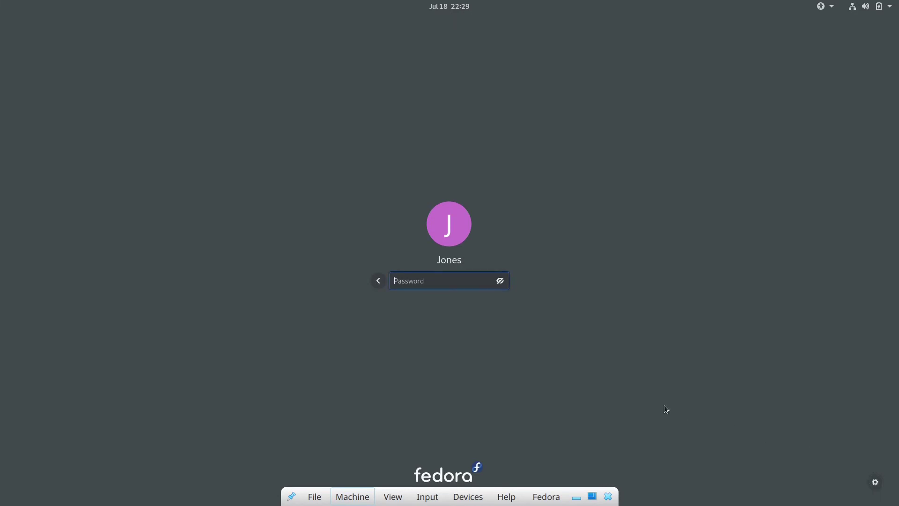
{"action": "mouse_move", "coordinate": [396, 338]}
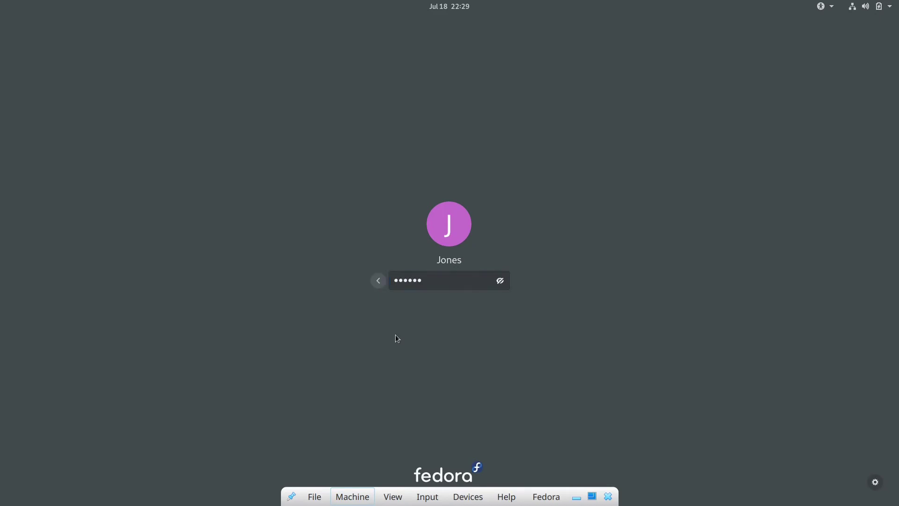
{"action": "key", "text": "Return"}
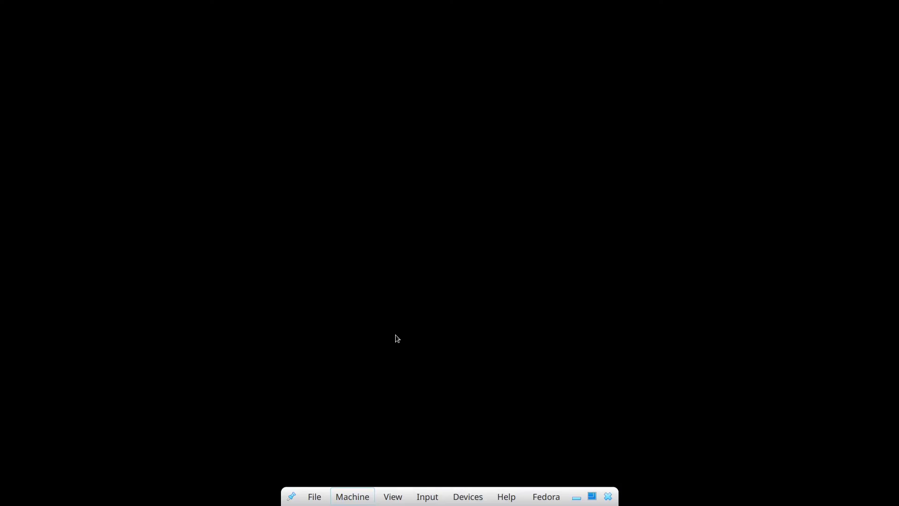